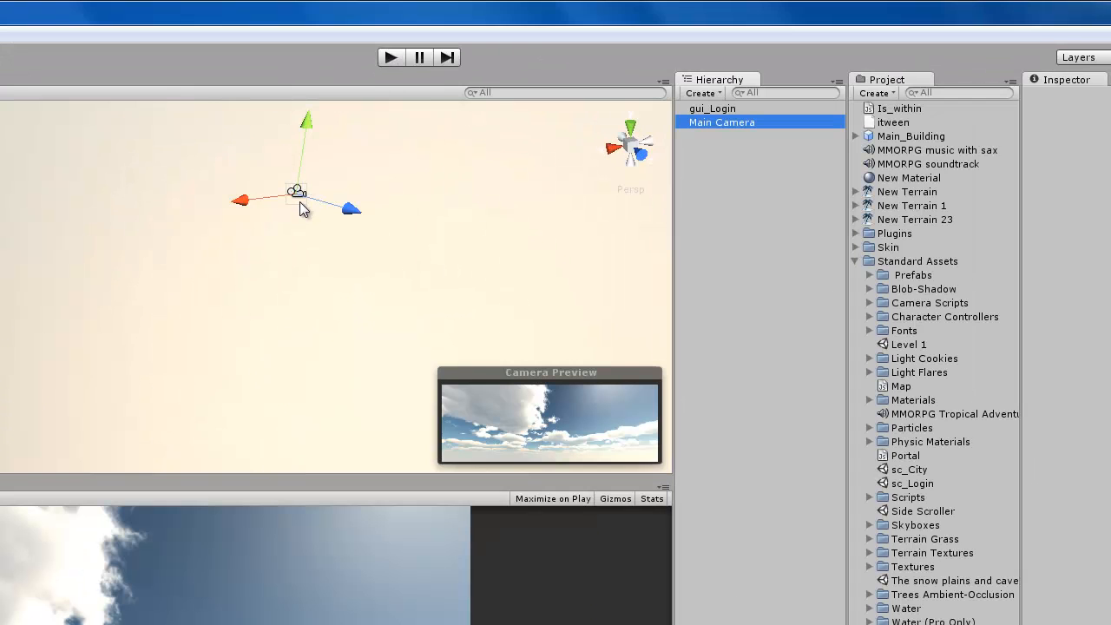
pyautogui.moveTo(330, 251)
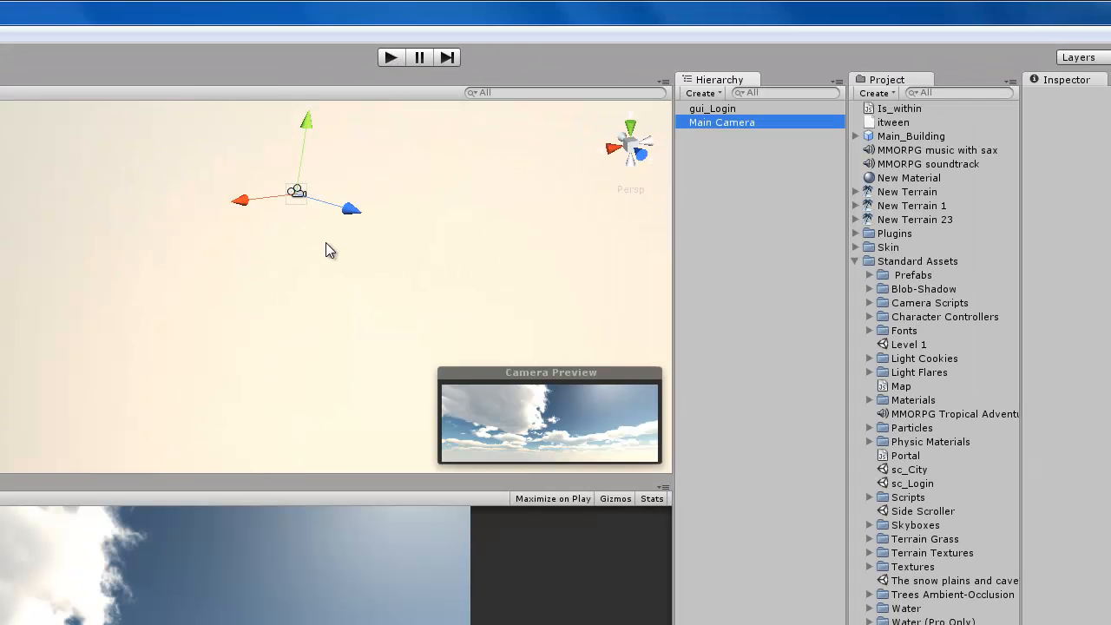
# Orbit the Scene view around the Main Camera gizmo to view it from another angle.
pyautogui.moveTo(297, 191); pyautogui.dragTo(134, 285)
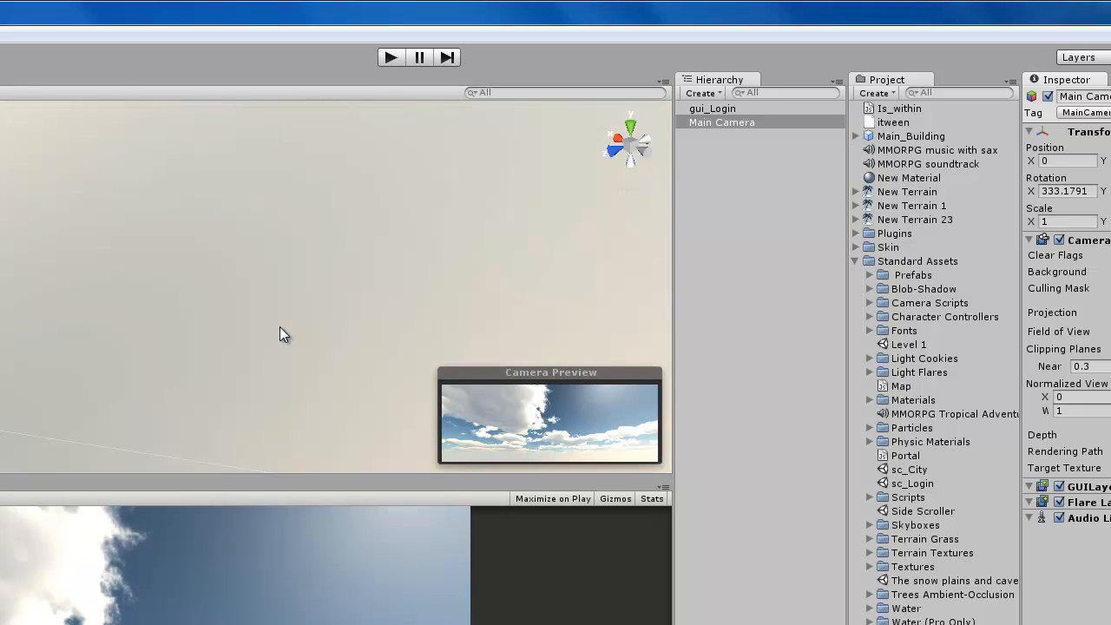
pyautogui.moveTo(483, 320)
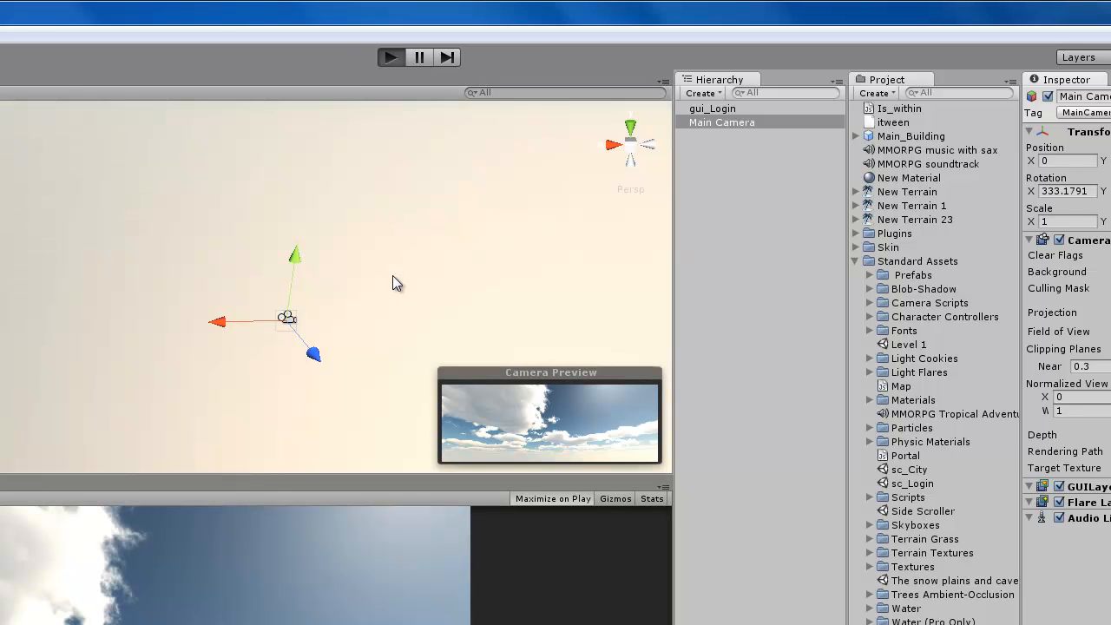
# Start the login scene so the menu connects and logs the player into the server.
pyautogui.click(389, 55)
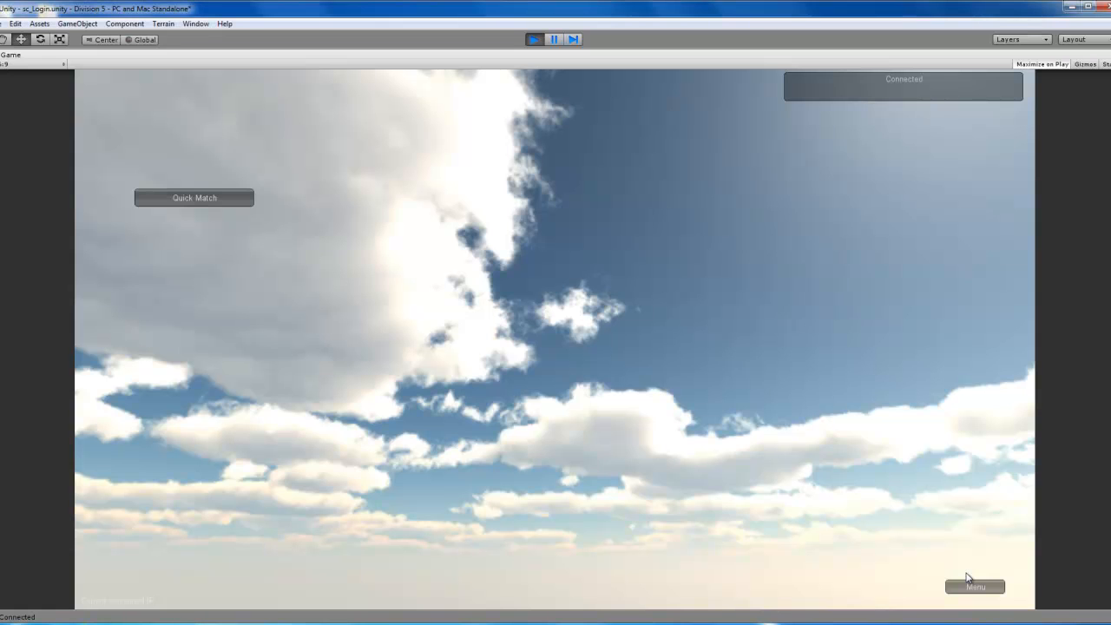
pyautogui.moveTo(966, 574)
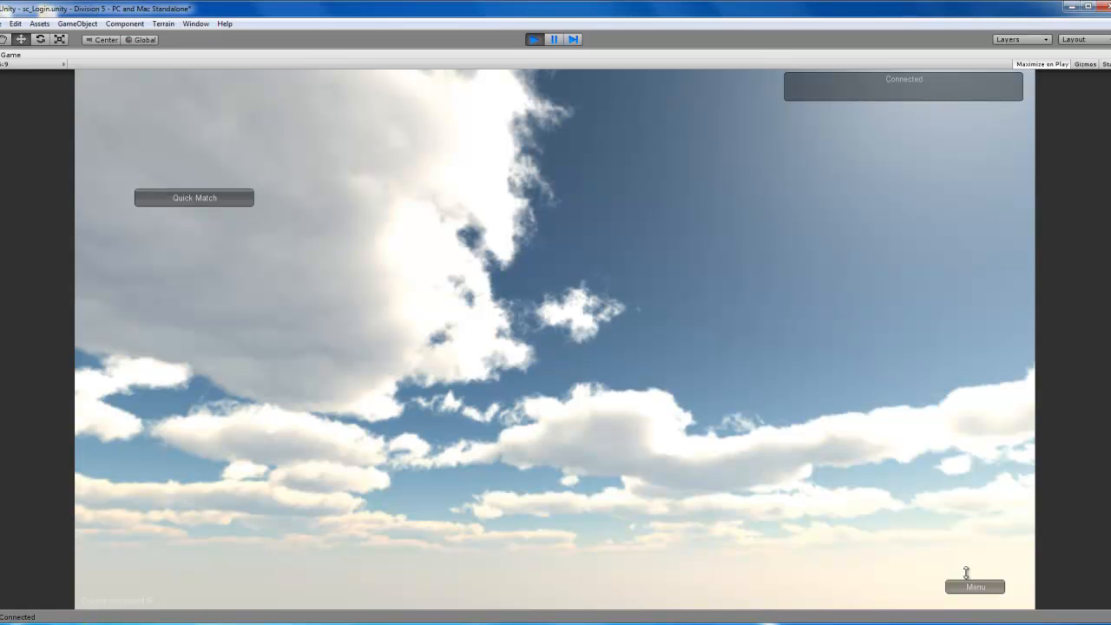
pyautogui.moveTo(967, 577)
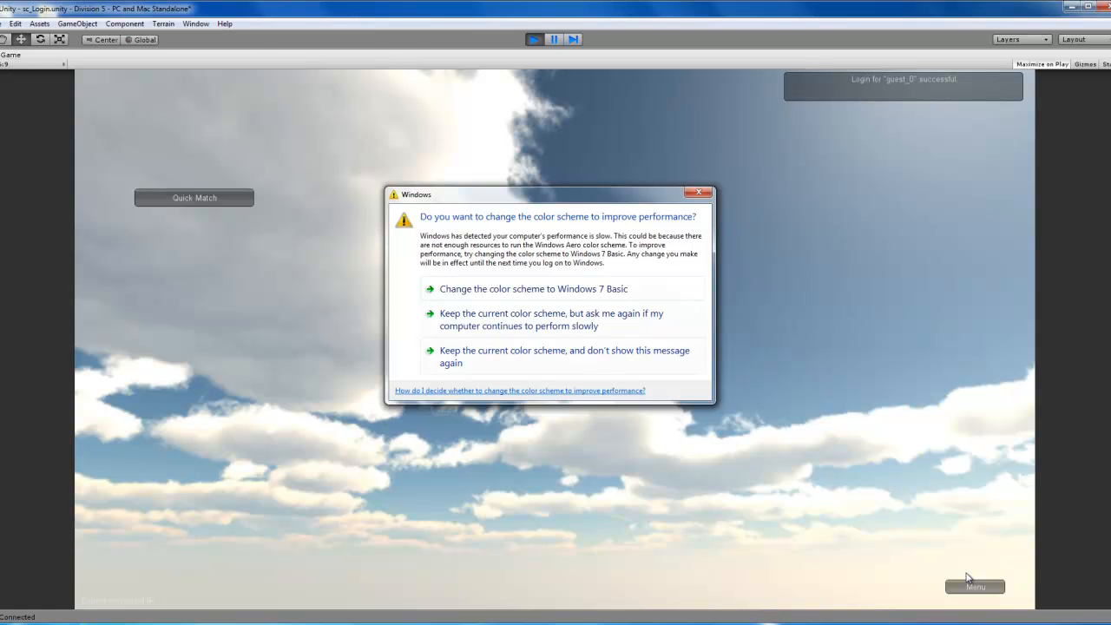
pyautogui.click(702, 191)
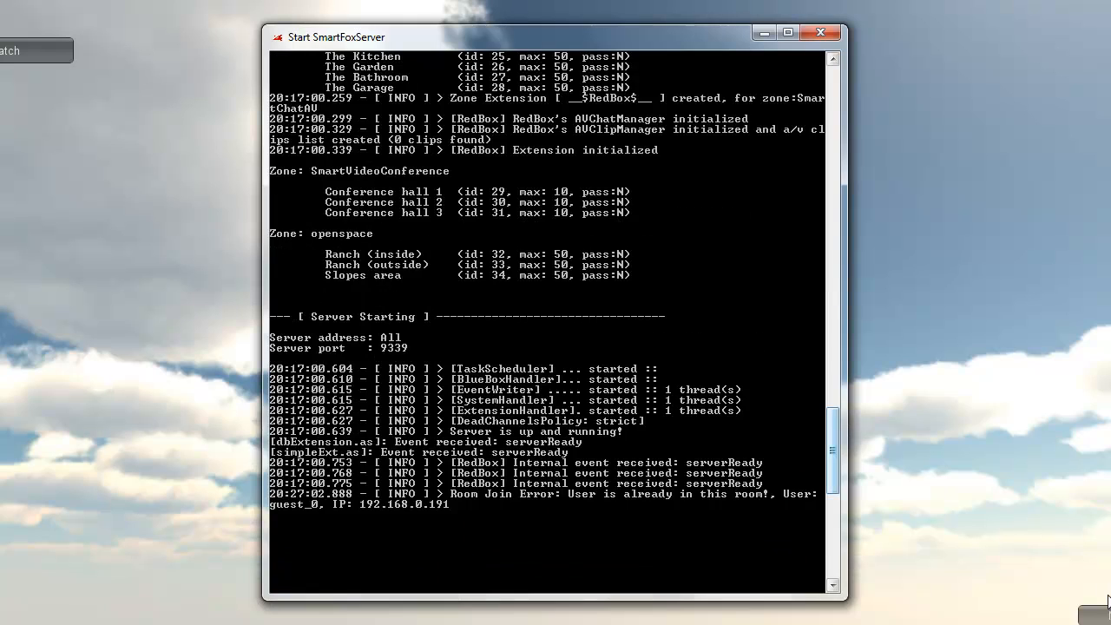
pyautogui.scroll(3)
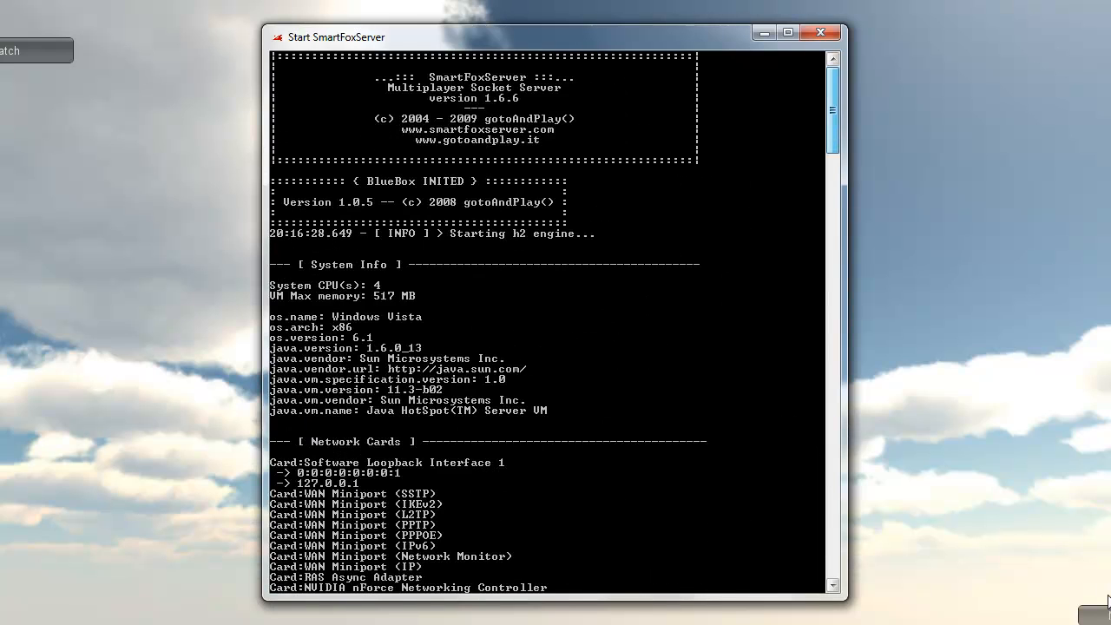
pyautogui.scroll(-3)
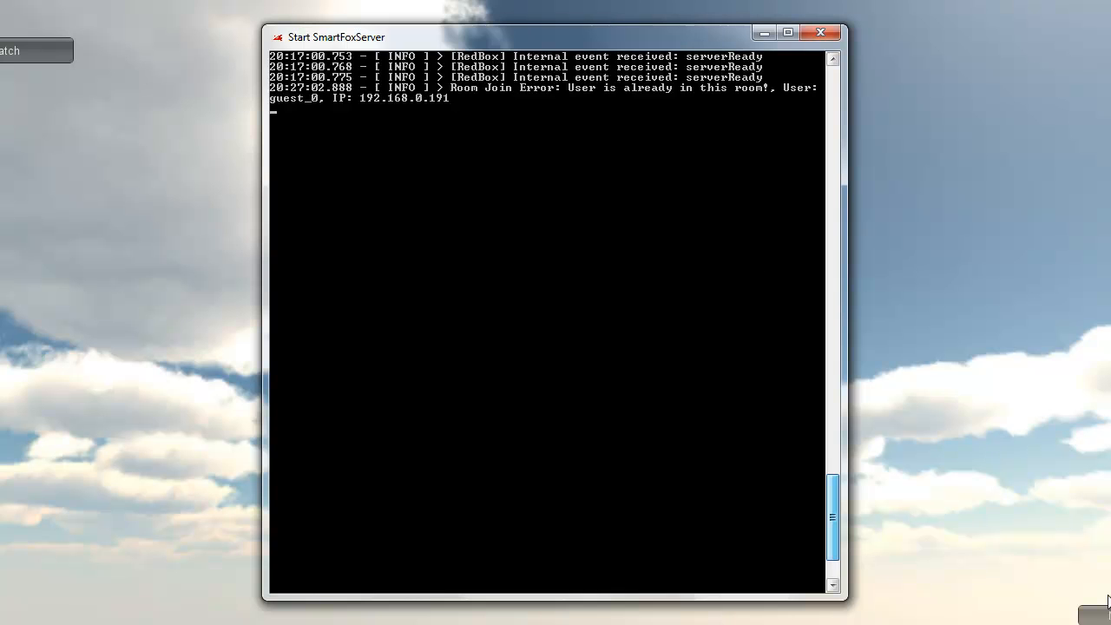
pyautogui.scroll(3)
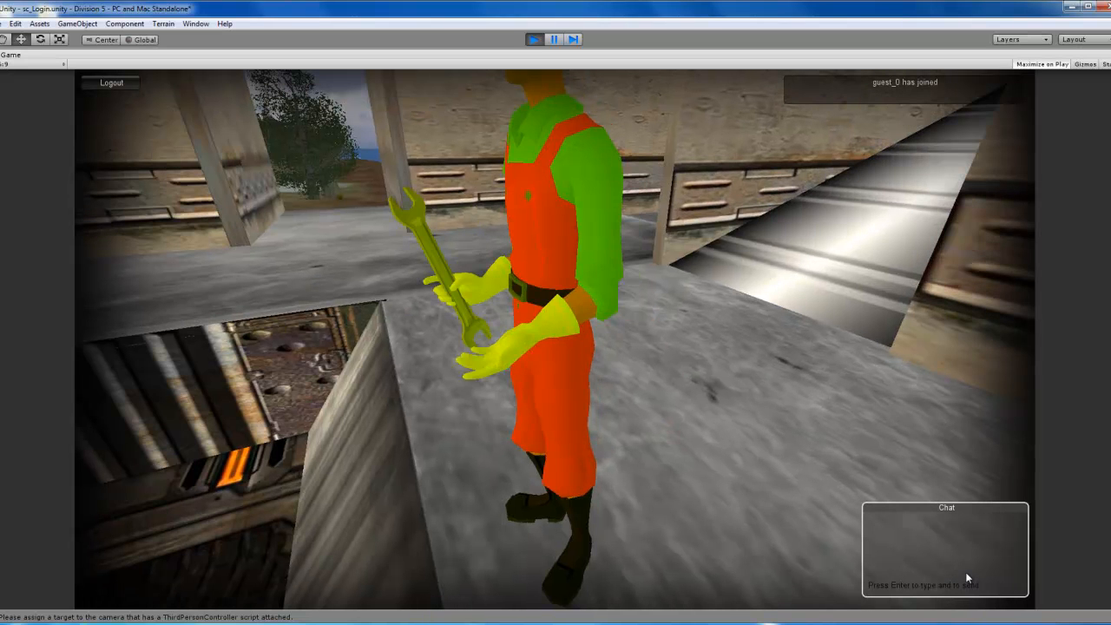
# Return to the running Game view with the player and the chat input focused.
pyautogui.click(533, 38)
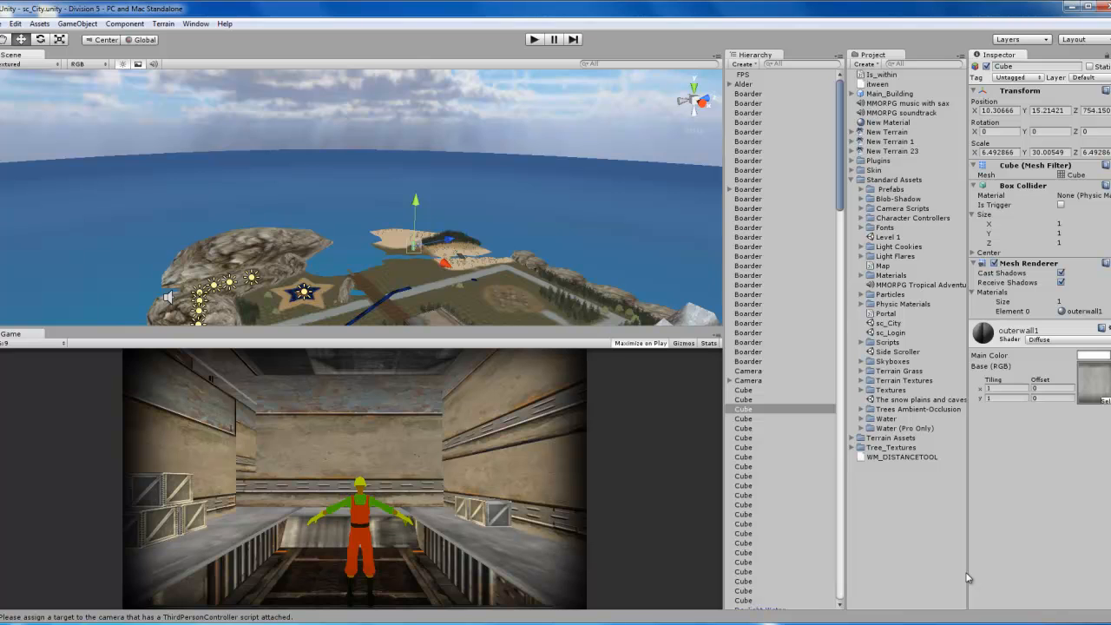
pyautogui.moveTo(967, 577)
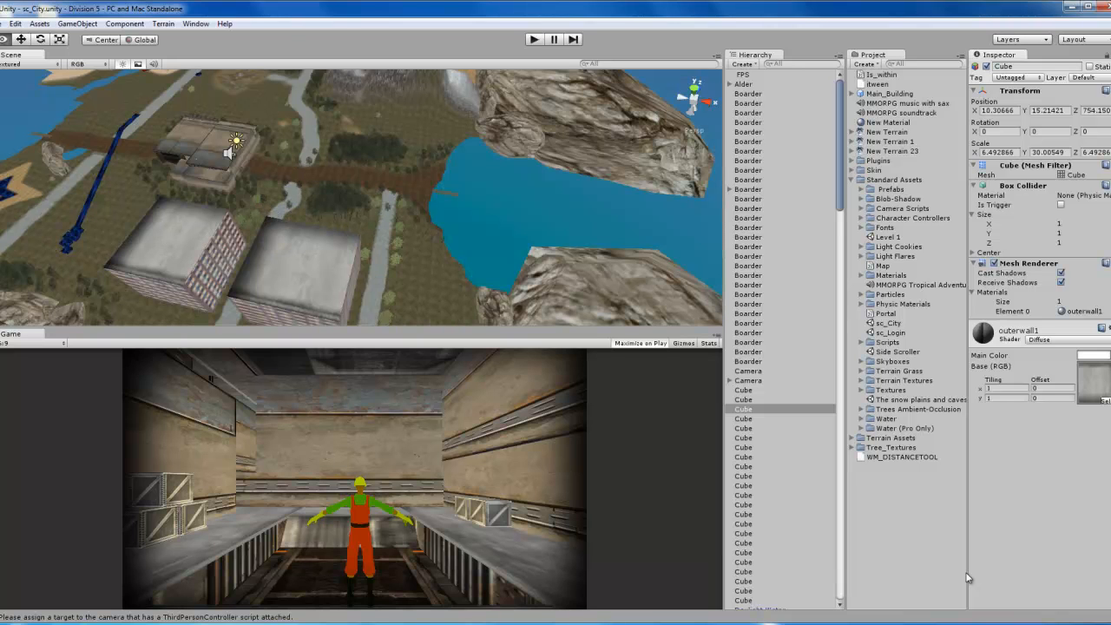
# Leave play mode and select an object in the sc_City level to view its properties.
pyautogui.click(743, 533)
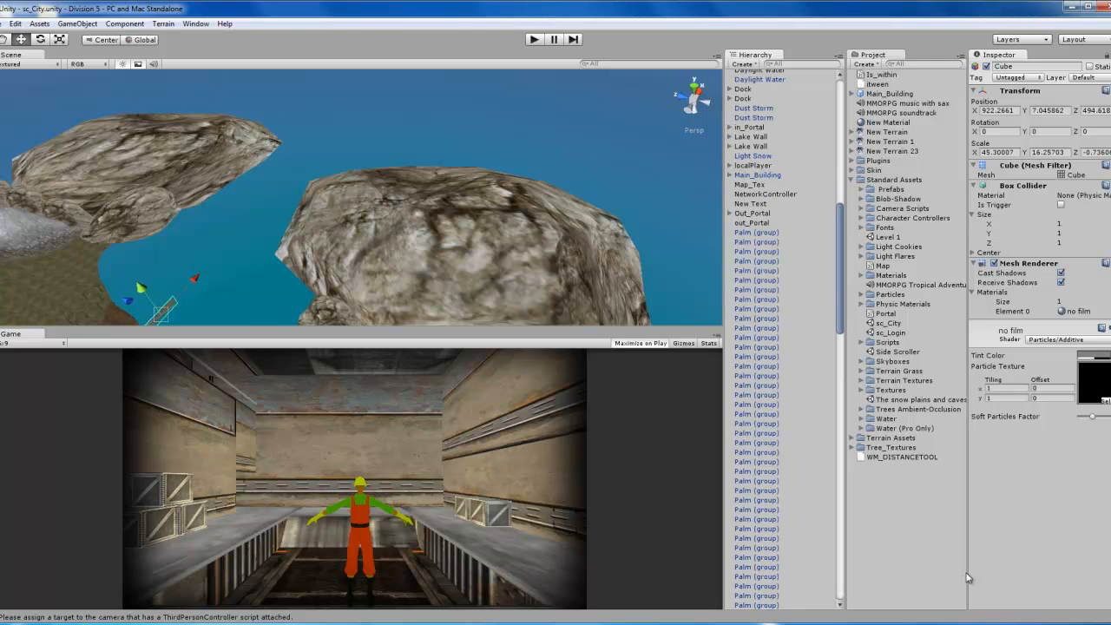
# Select the NetworkController object in the Hierarchy to show its attached scripts.
pyautogui.scroll(3)
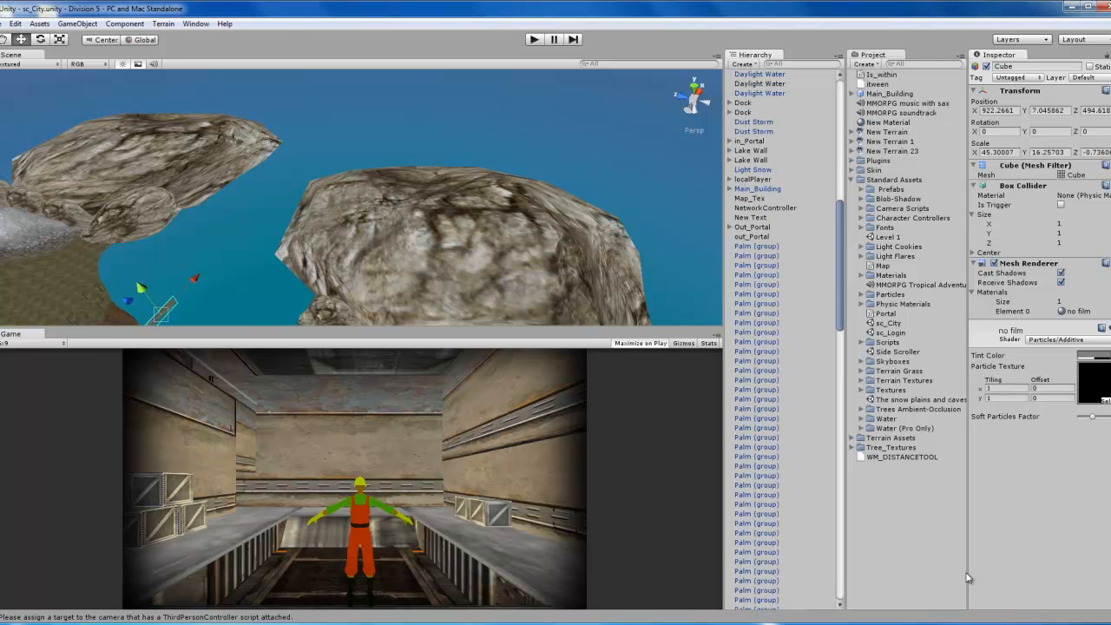
pyautogui.click(764, 208)
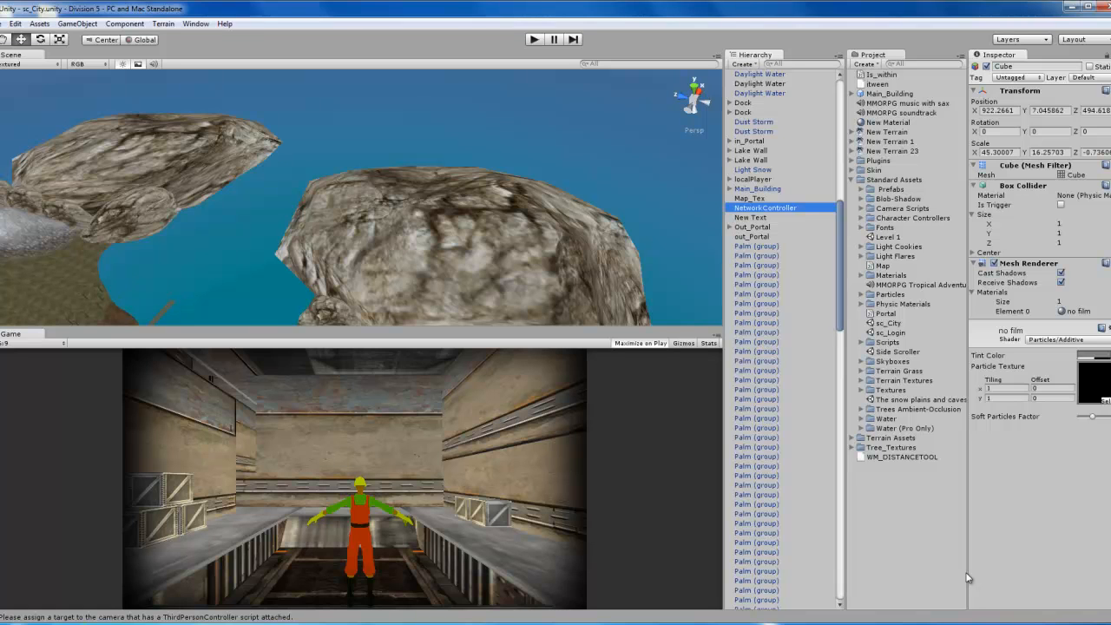
pyautogui.click(765, 208)
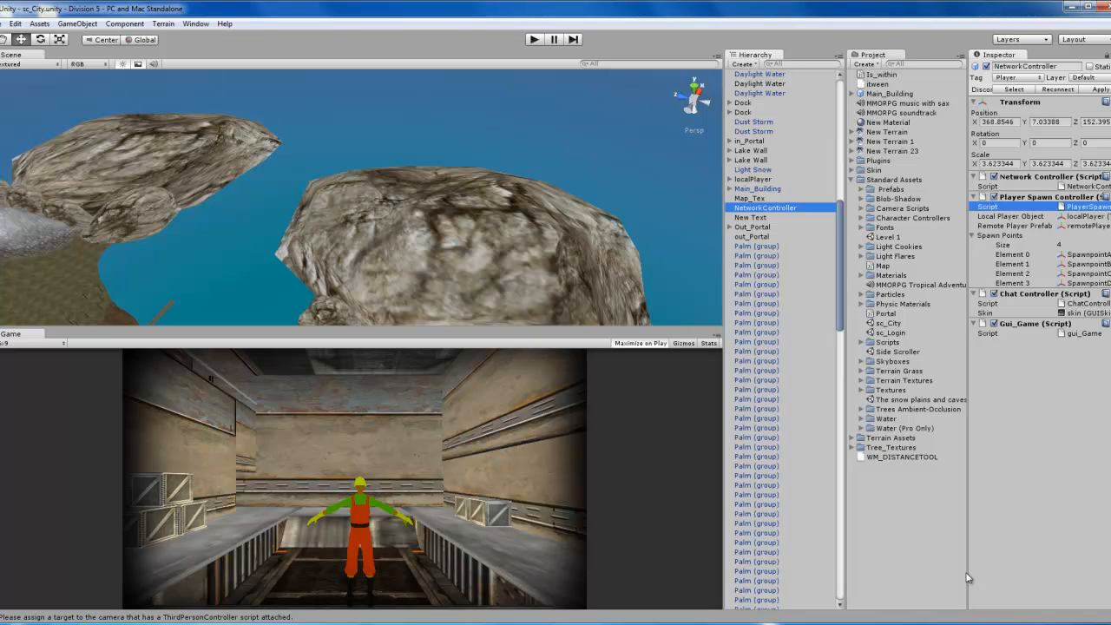
# Ping the Chat Controller script from the Inspector to locate it in the Project panel.
pyautogui.click(862, 342)
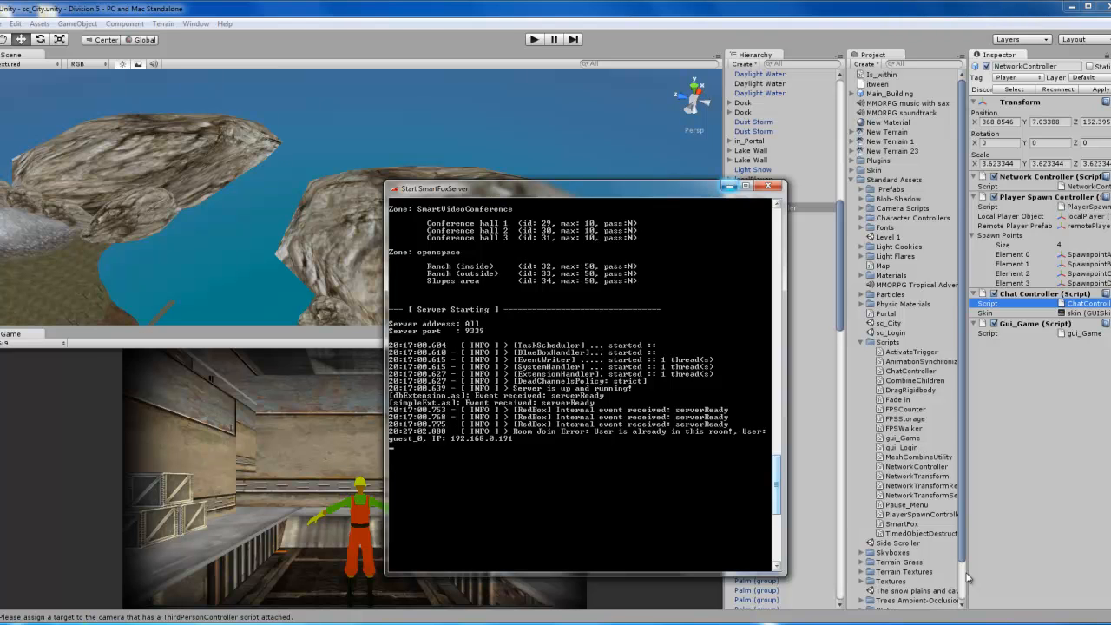
pyautogui.click(768, 186)
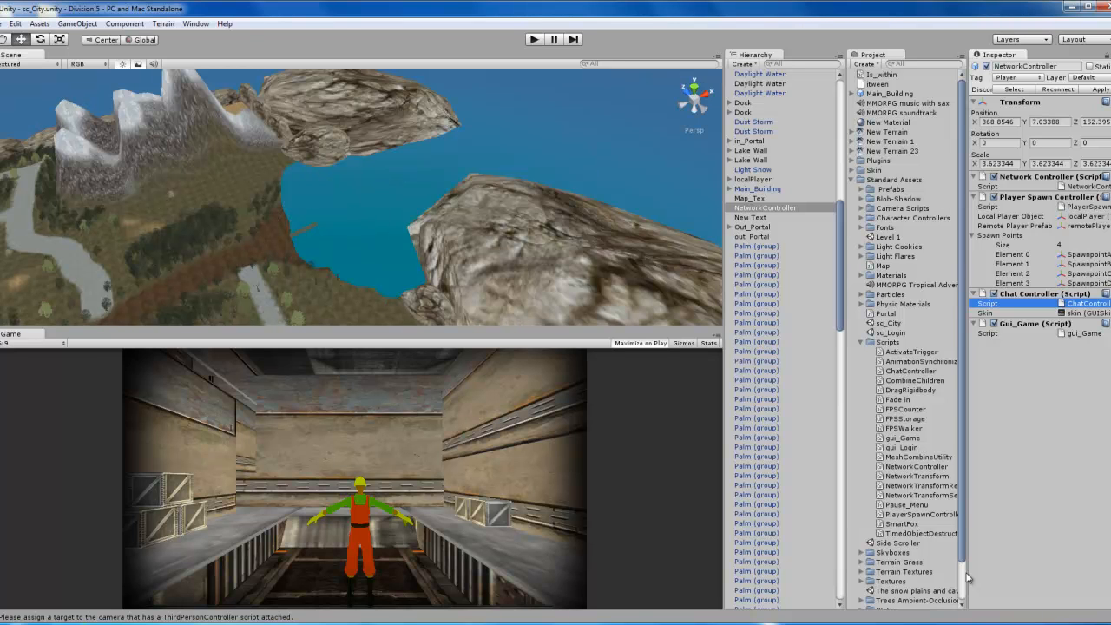
# Ping the Network Controller script from the Inspector to highlight it in the Project panel.
pyautogui.click(913, 466)
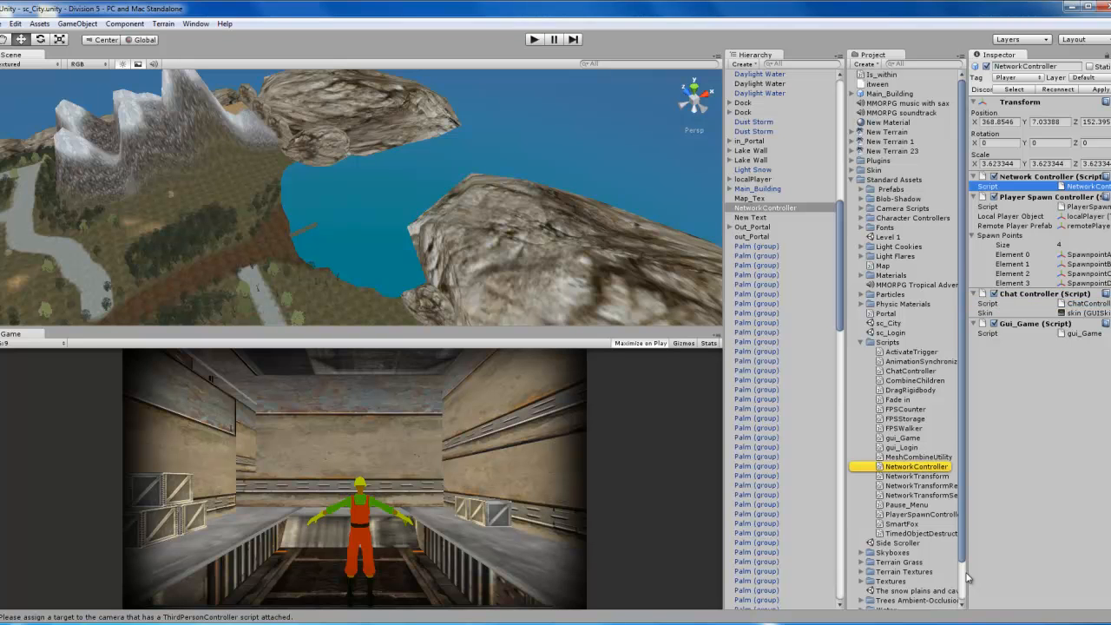